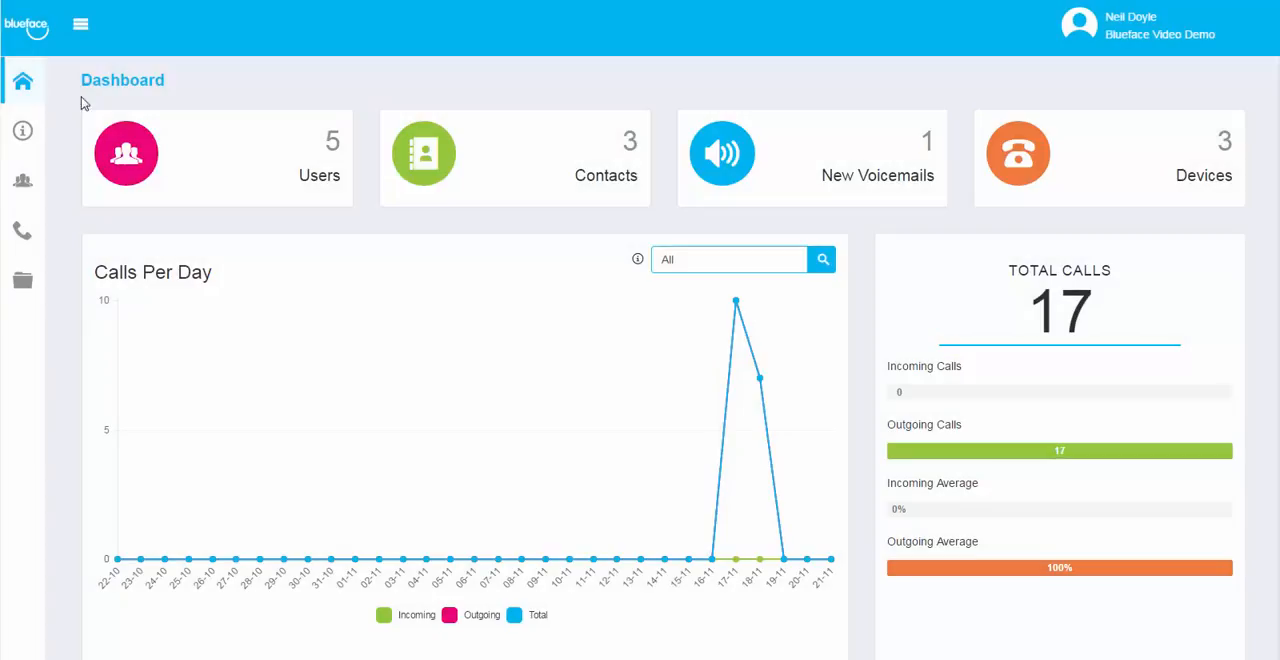
Navigate from the dashboard through the sidebar's Assets section to the Recordings page
{"action": "left_click", "coordinate": [80, 24]}
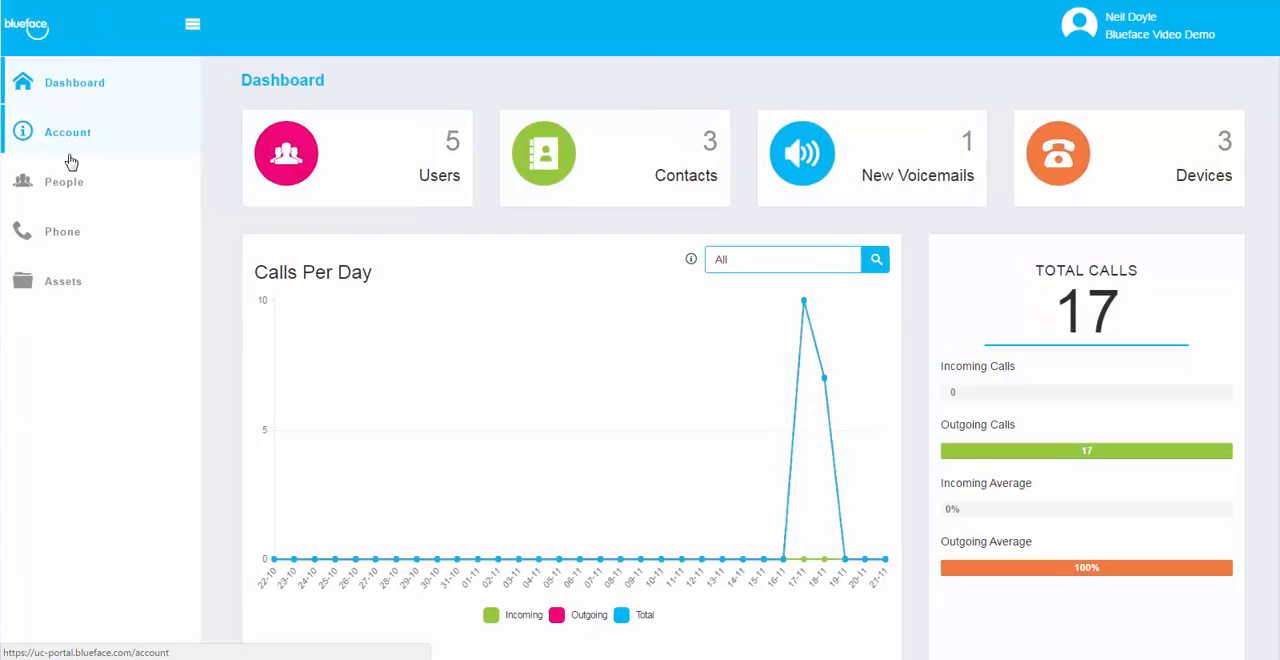
{"action": "left_click", "coordinate": [64, 280]}
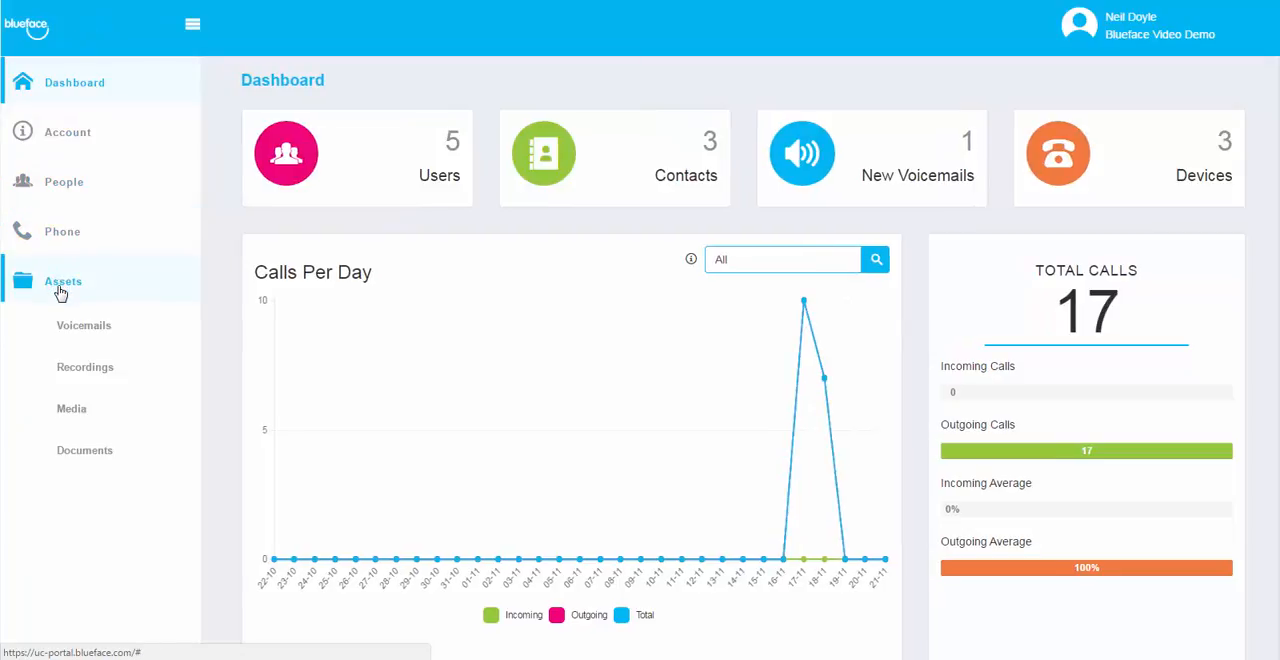
{"action": "left_click", "coordinate": [84, 368]}
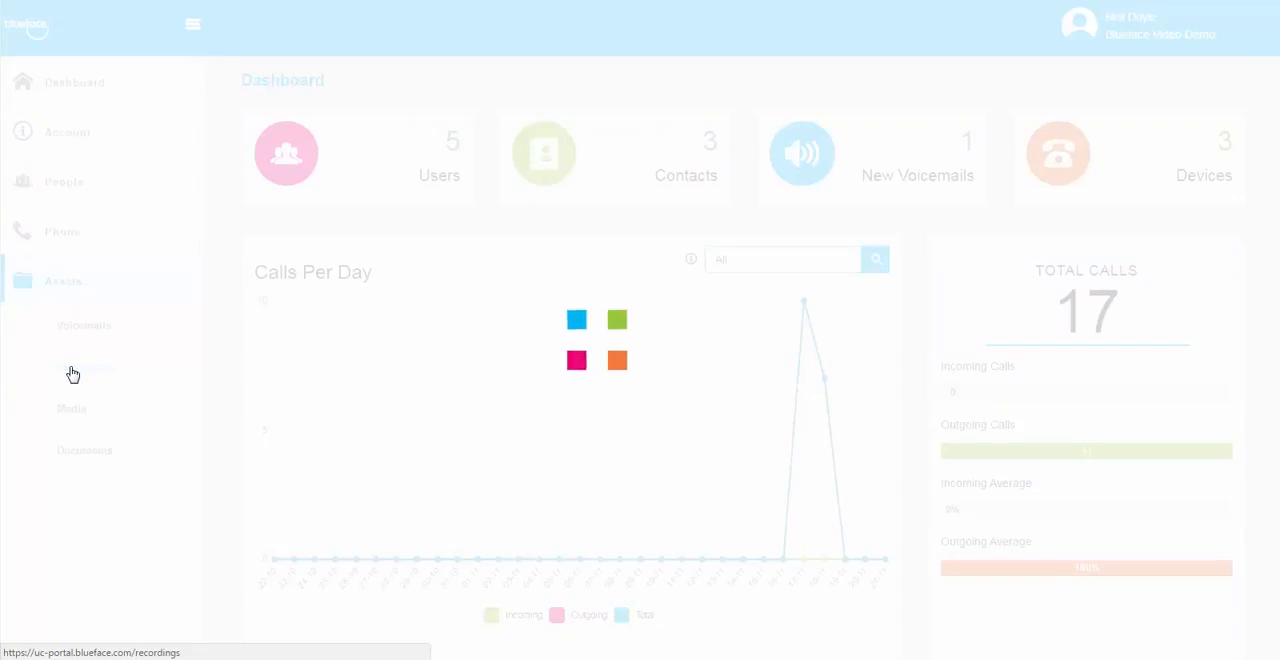
Select every listed recording for all users from 30/08/2016 and download them as a zip
{"action": "left_click", "coordinate": [84, 366]}
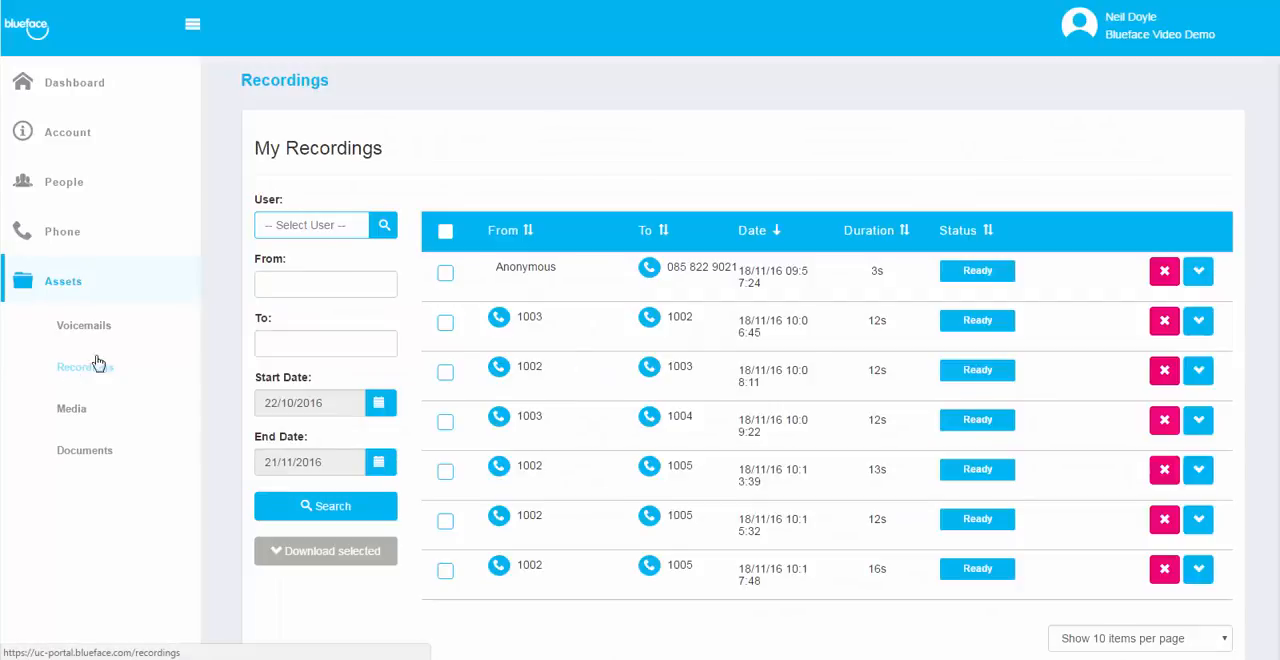
{"action": "mouse_move", "coordinate": [420, 190]}
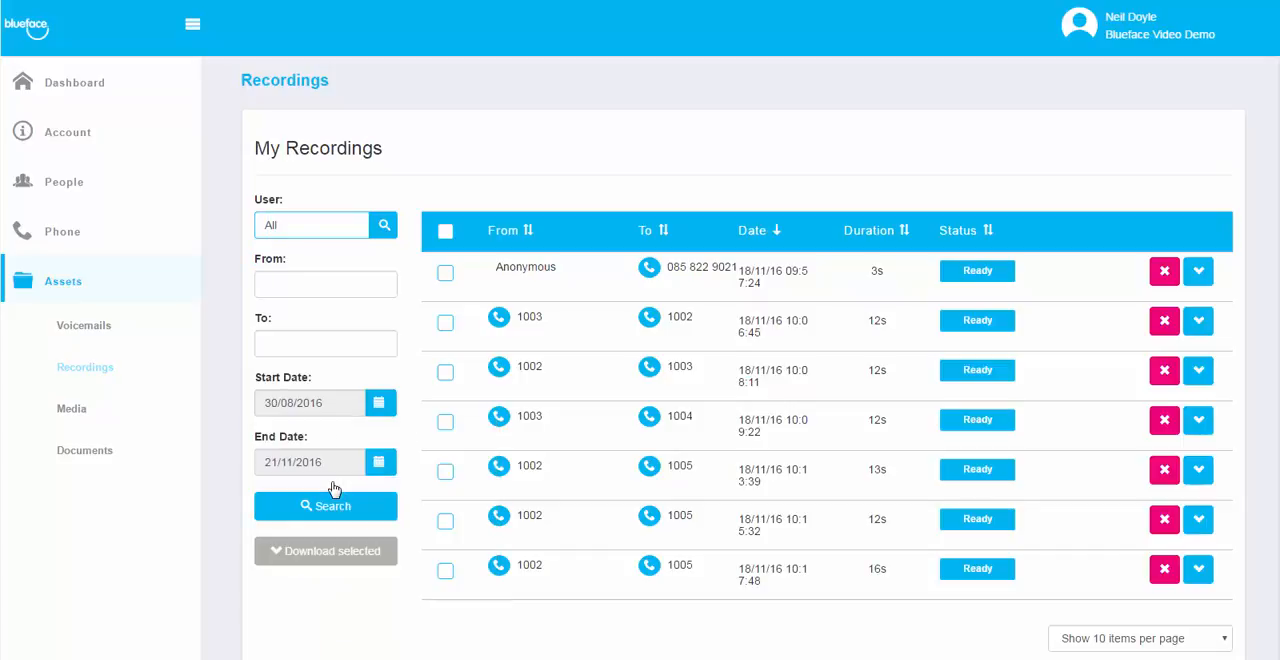
{"action": "left_click", "coordinate": [444, 230]}
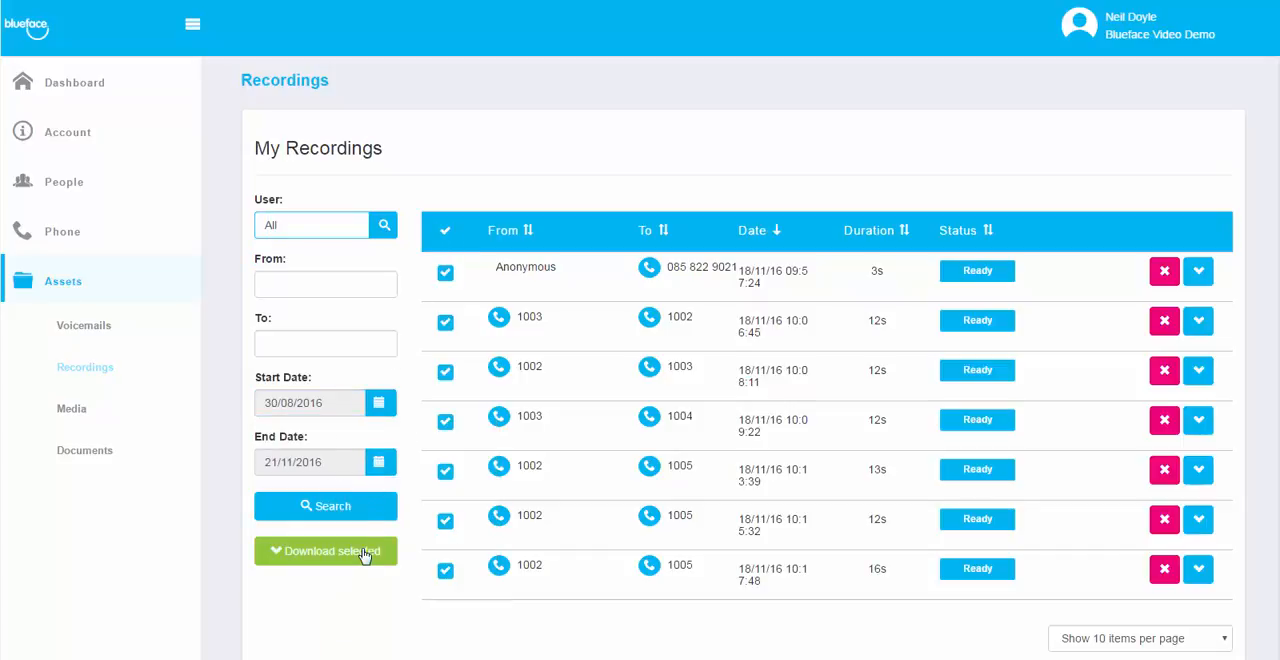
{"action": "left_click", "coordinate": [324, 552]}
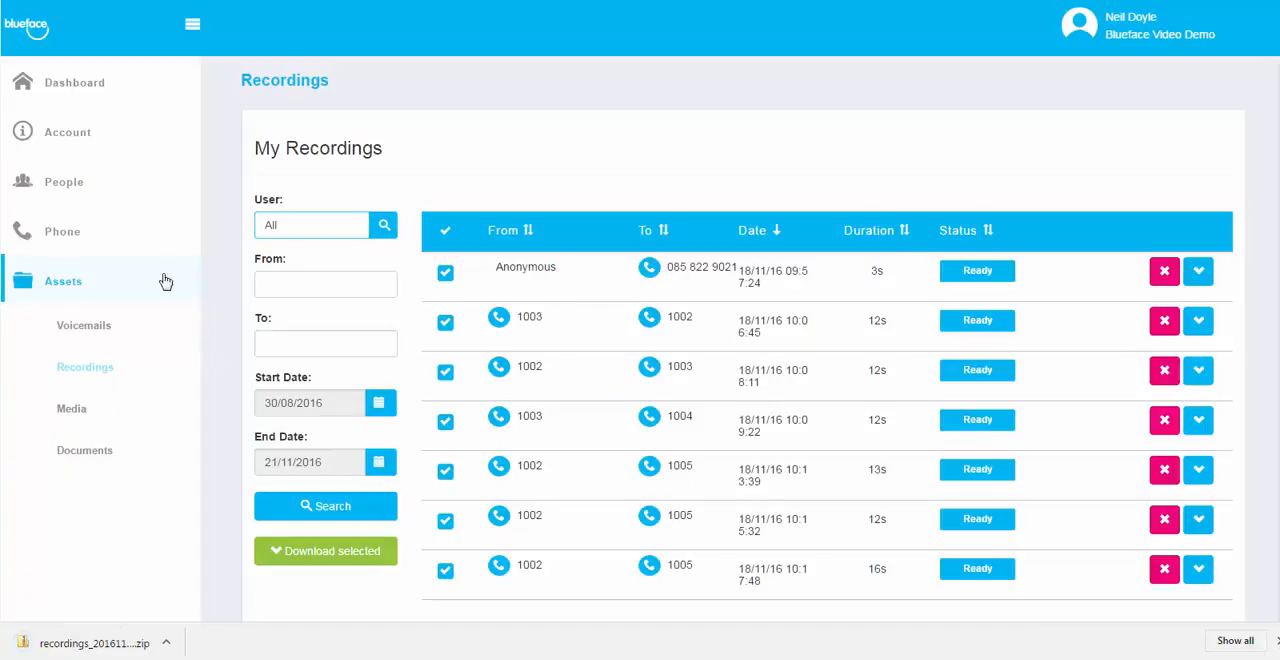
{"action": "left_click", "coordinate": [64, 180]}
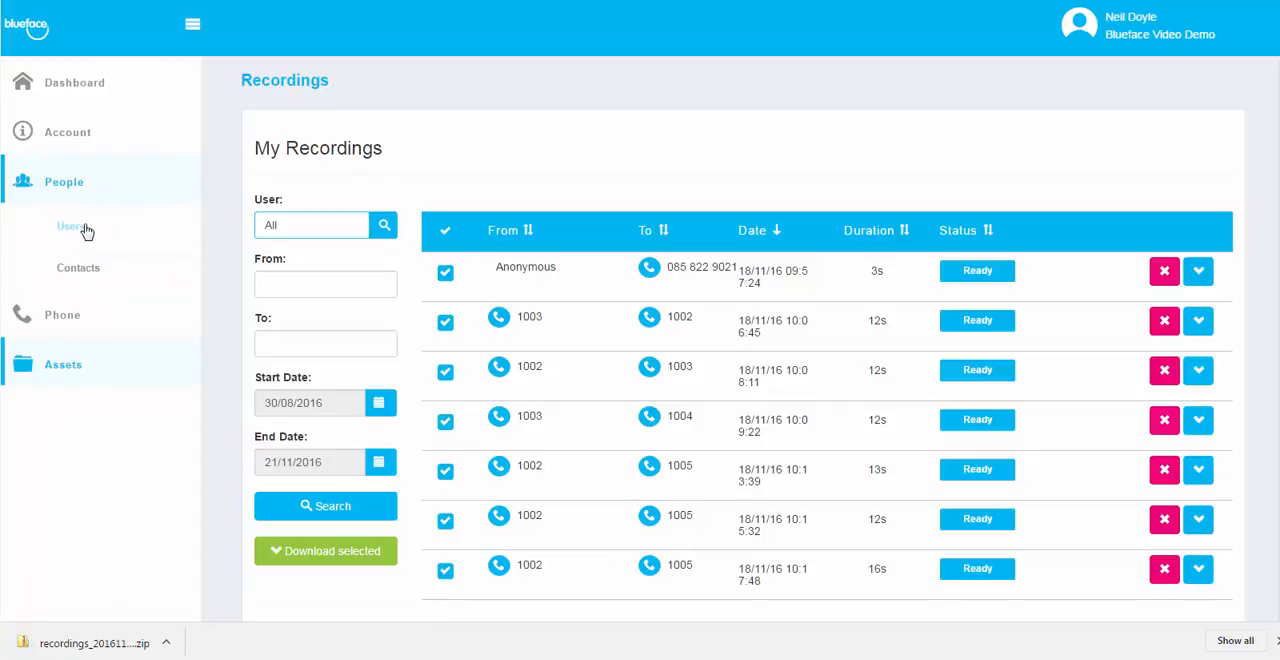
{"action": "left_click", "coordinate": [70, 226]}
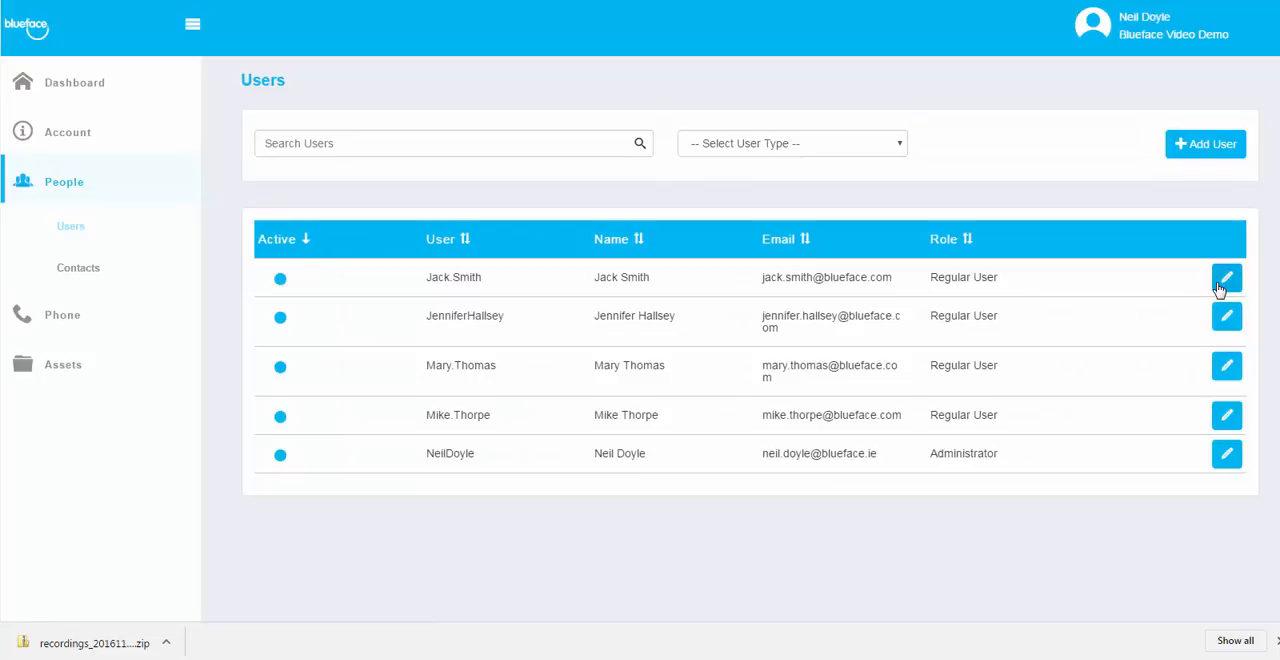
{"action": "left_click", "coordinate": [1226, 278]}
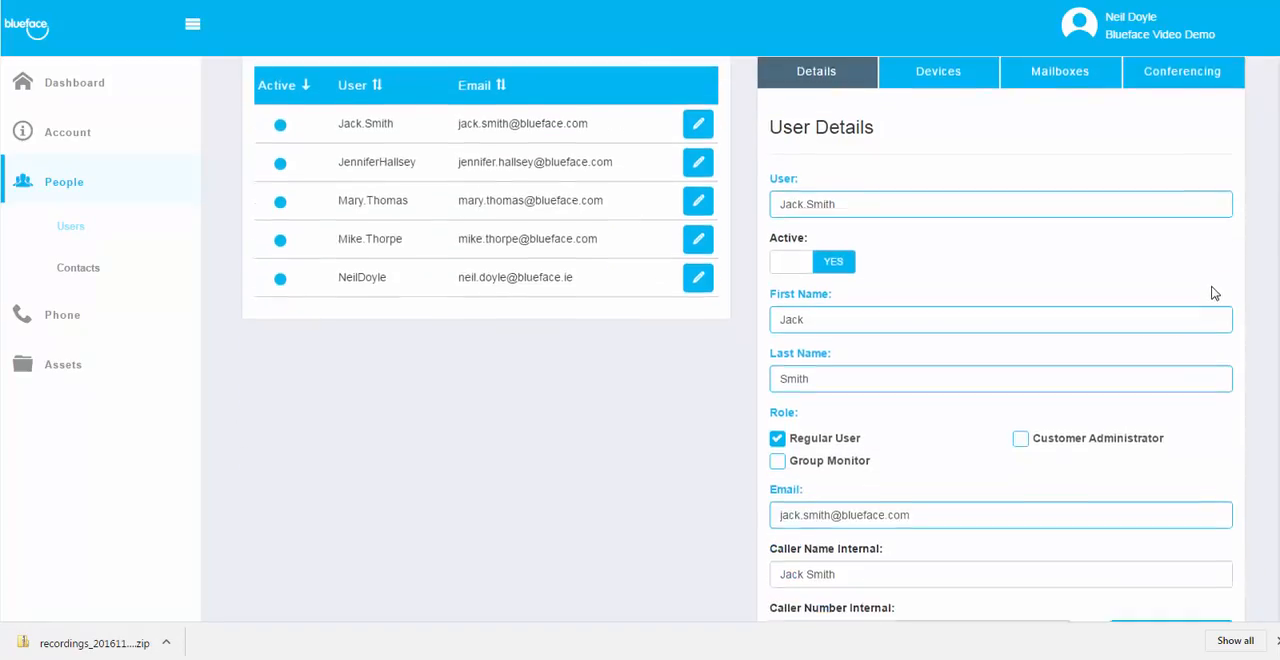
{"action": "scroll", "scroll_direction": "down", "scroll_amount": 3}
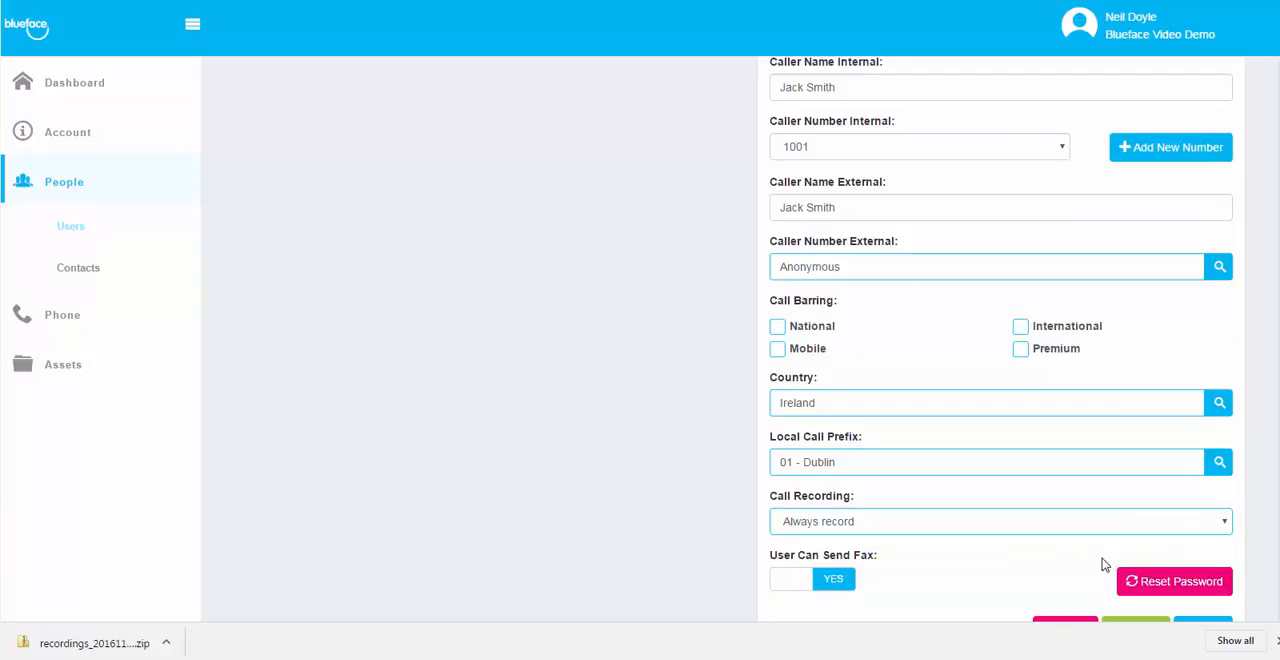
{"action": "scroll", "scroll_direction": "down", "scroll_amount": 3}
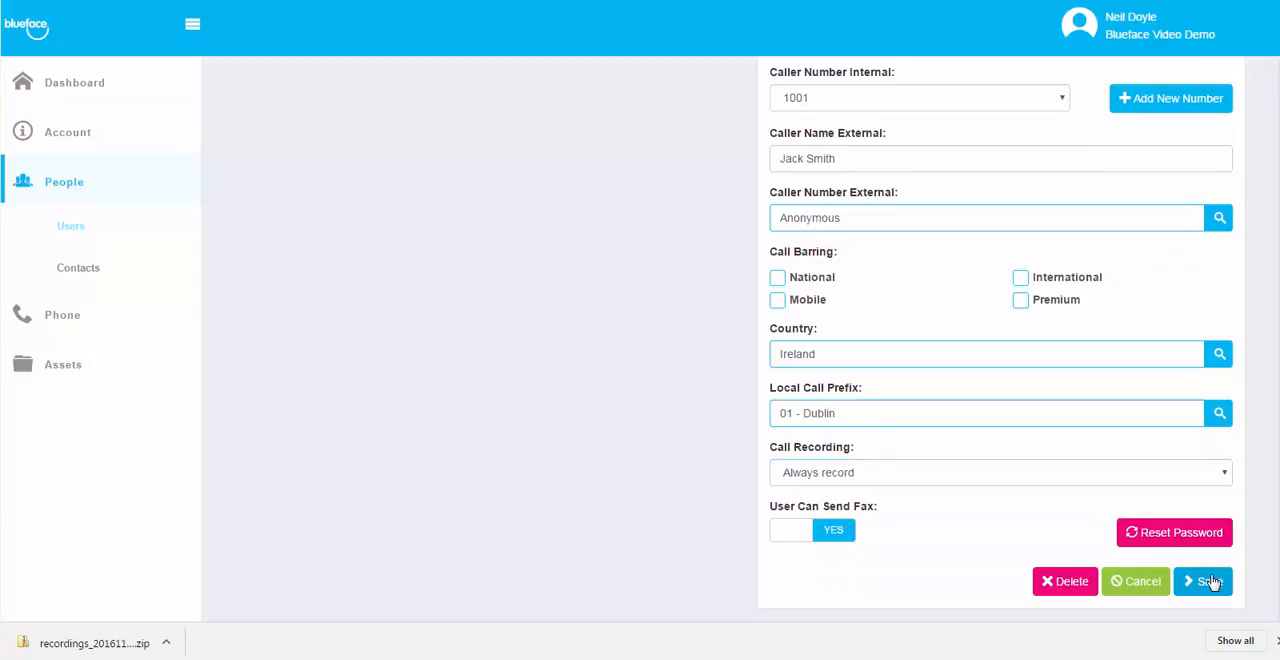
{"action": "left_click", "coordinate": [1204, 580]}
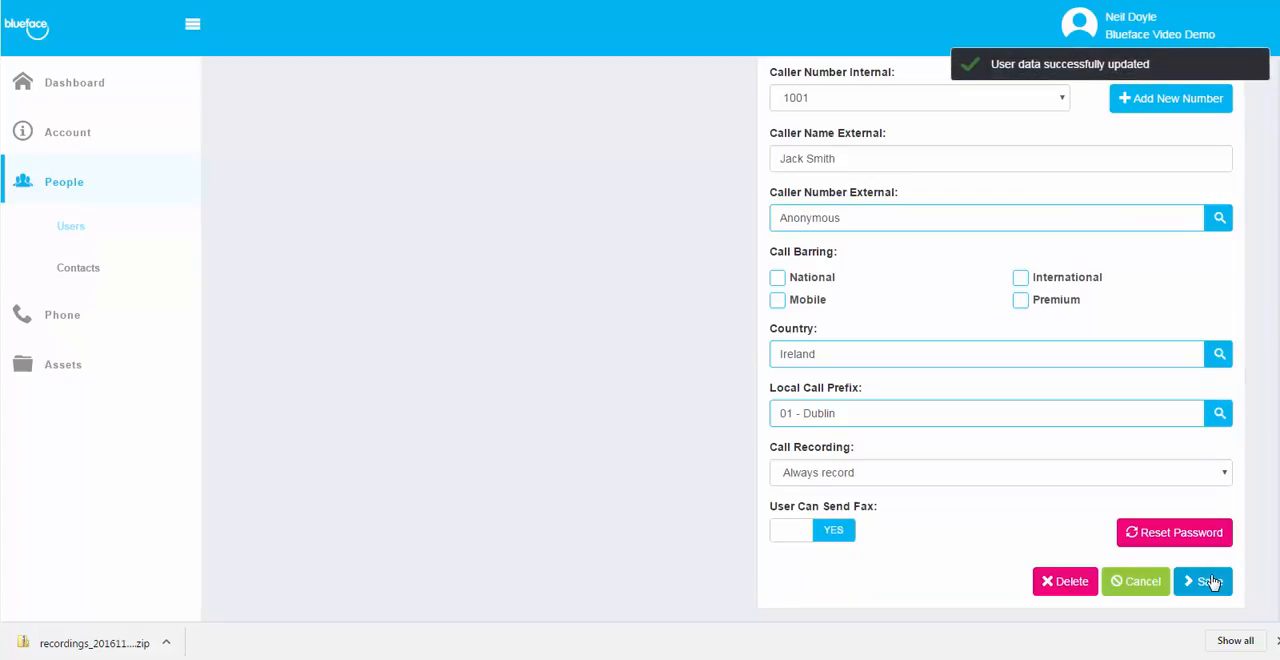